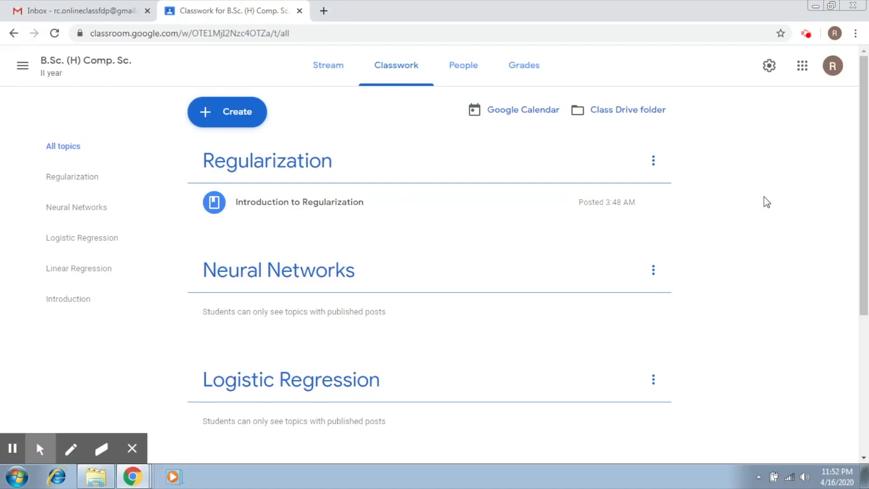
mouse_move(533, 115)
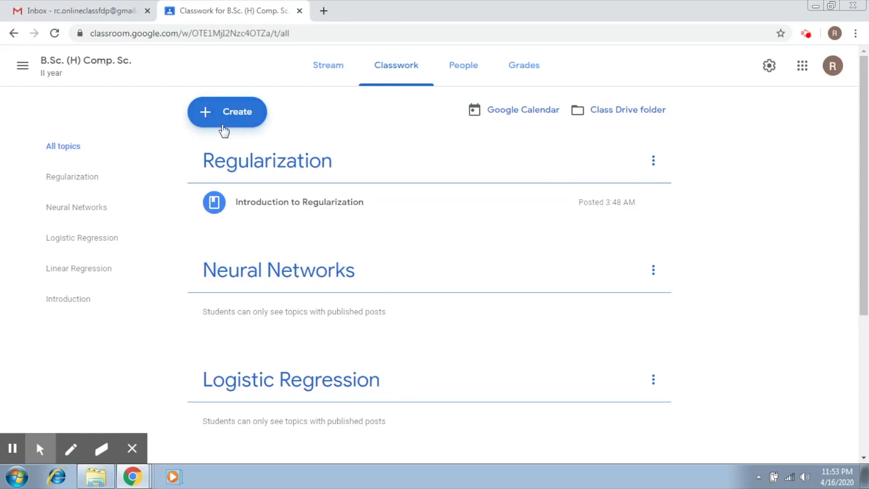
mouse_move(216, 122)
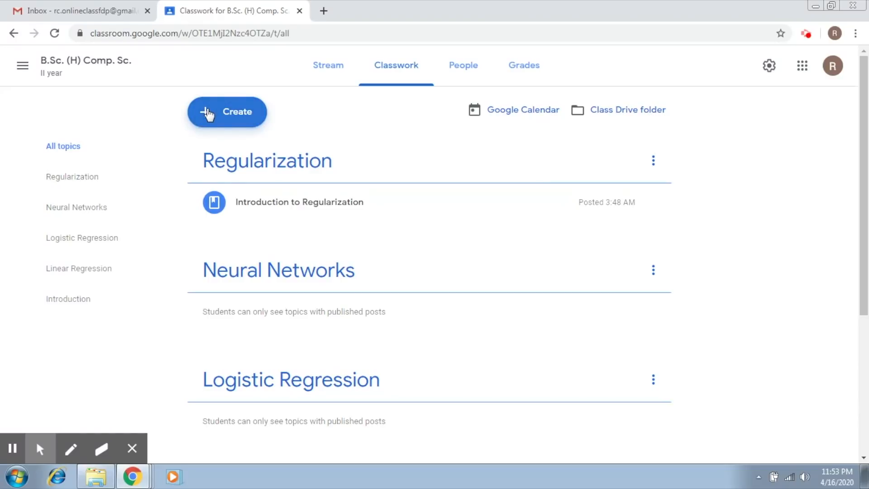
- Create a new blank assignment from the Create menu
left_click(227, 112)
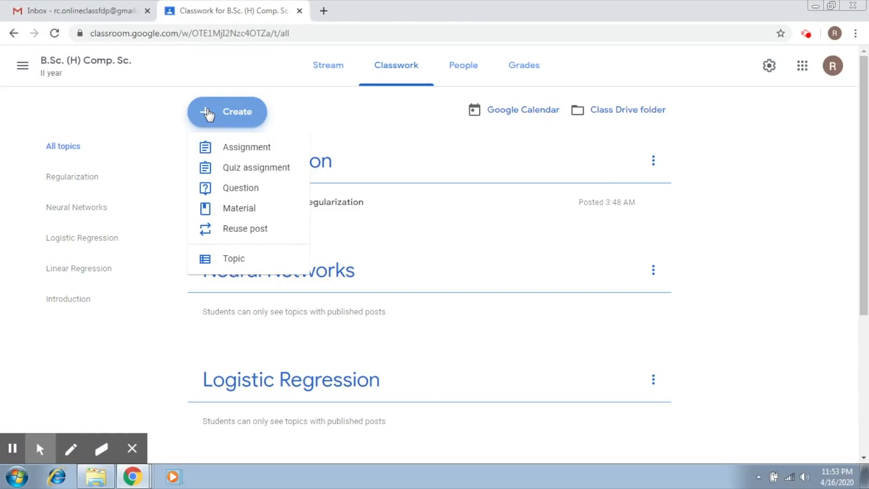
mouse_move(225, 153)
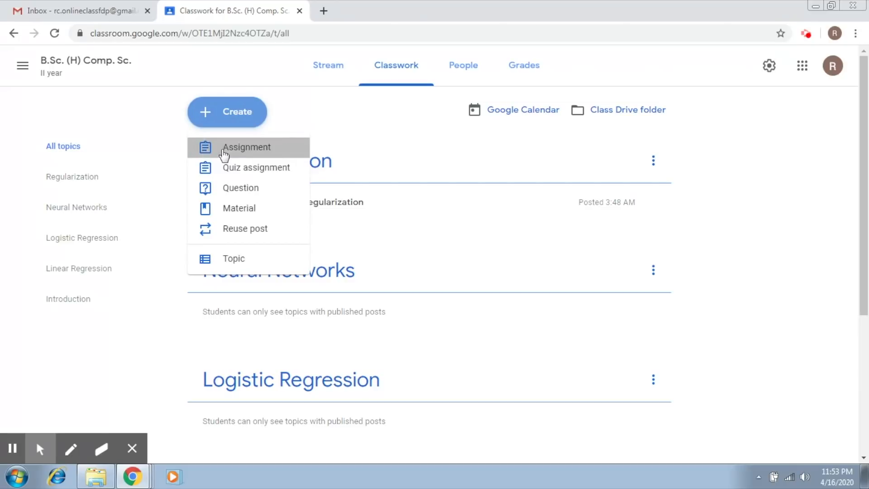
left_click(246, 147)
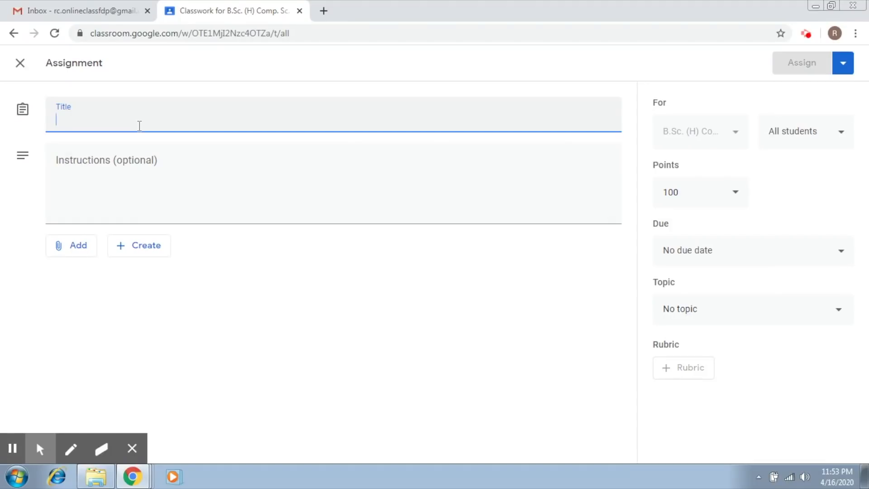
- Open A1 from the Machine Learning folder in Word and scroll through its six questions
left_click(95, 475)
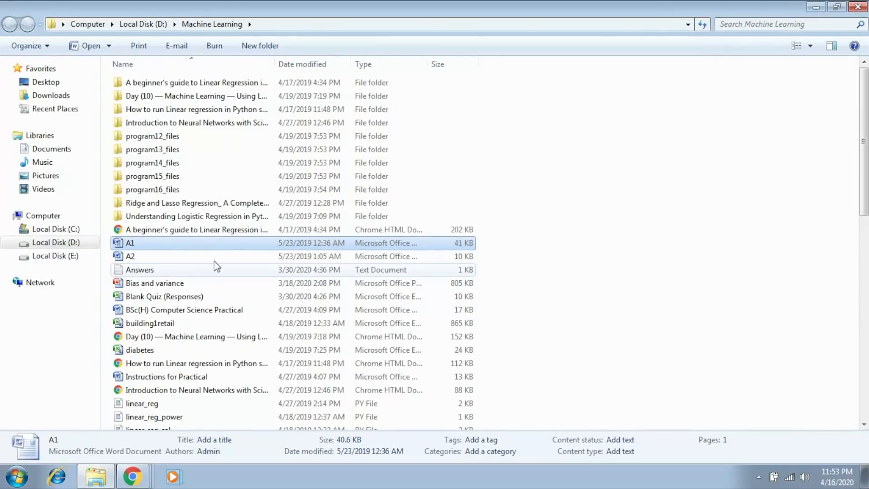
double_click(130, 242)
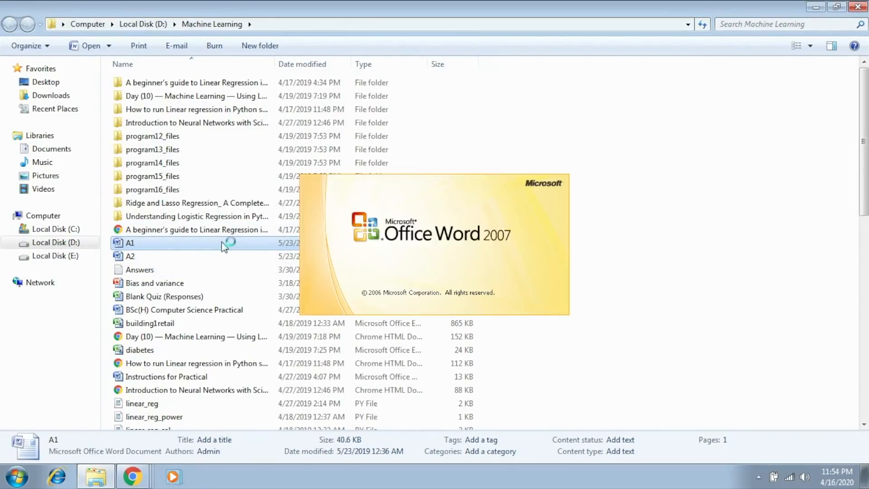
double_click(130, 243)
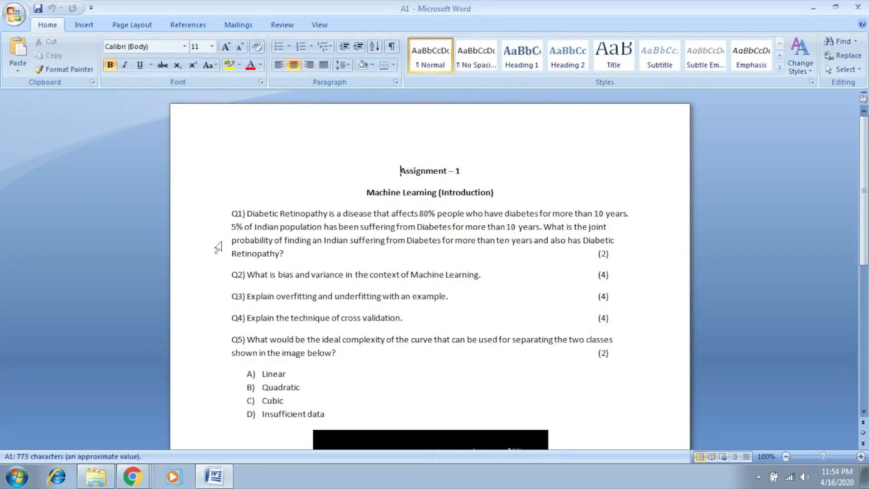
scroll("down", 3)
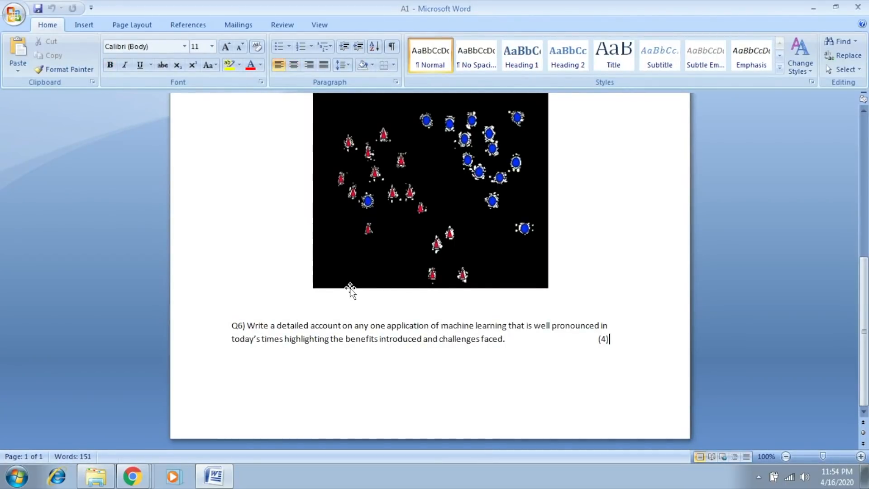
scroll("up", 3)
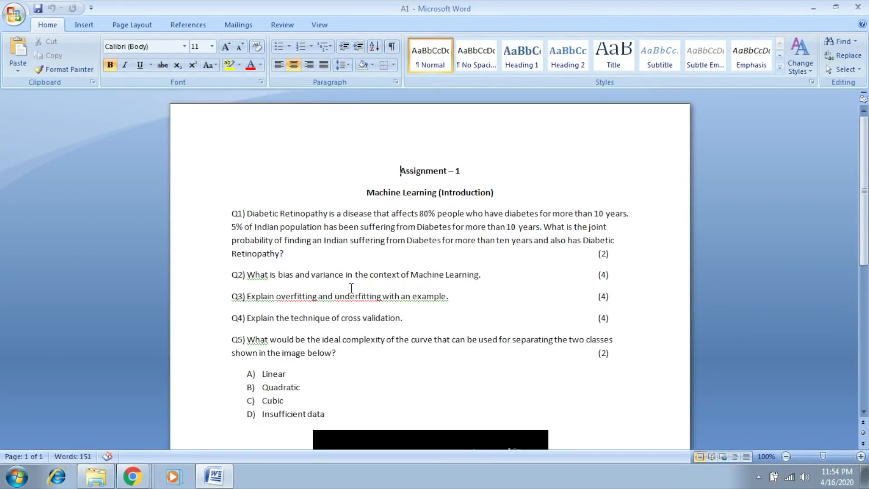
mouse_move(654, 173)
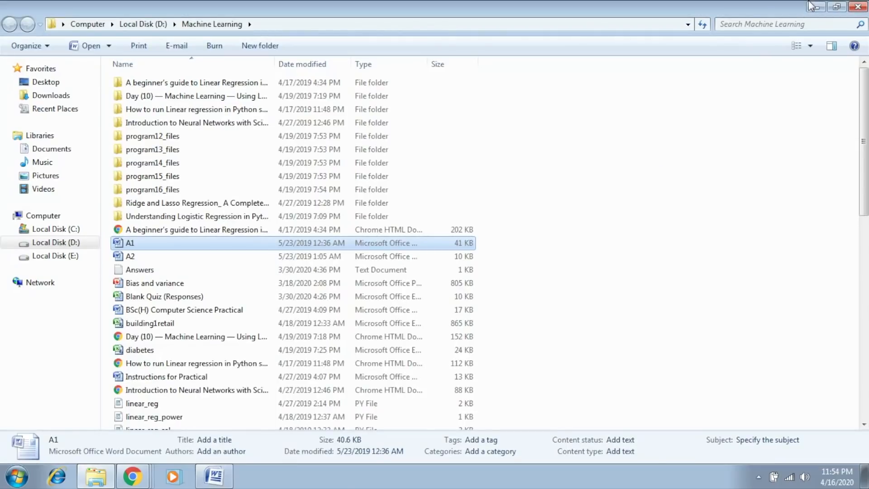
double_click(129, 243)
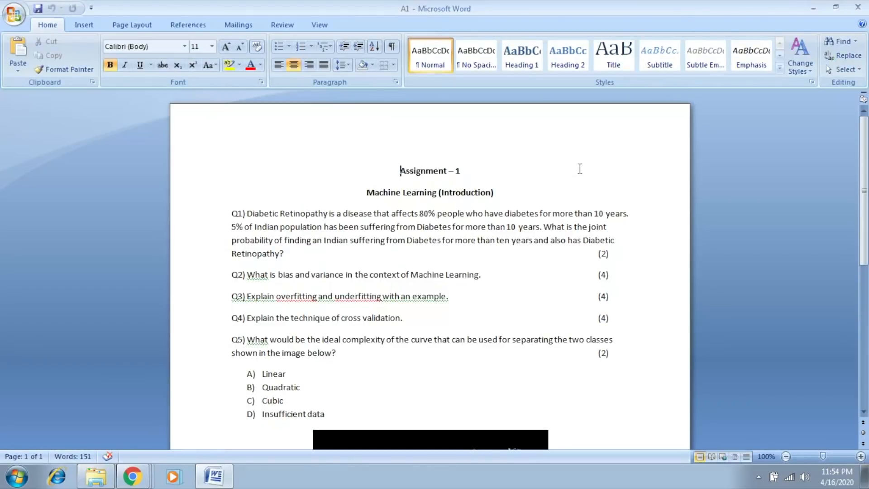
- Back in Chrome, enter 'Assignment - 1' as the assignment title
left_click(131, 475)
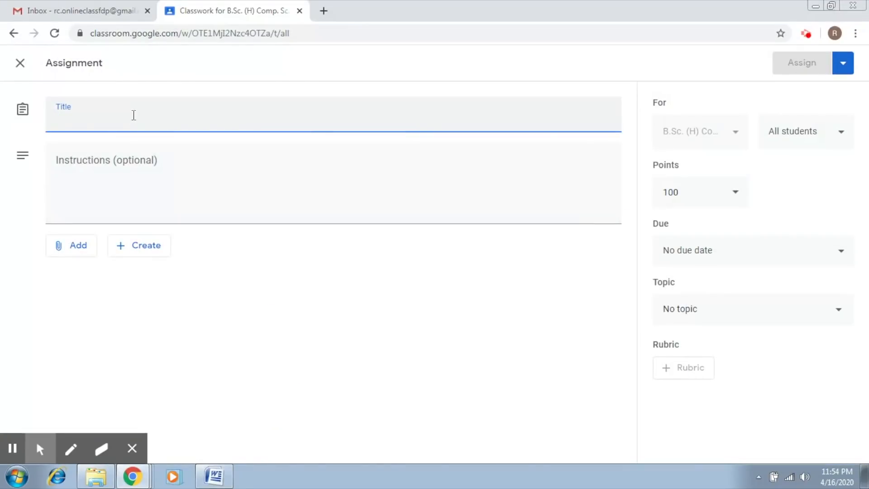
type("Ass")
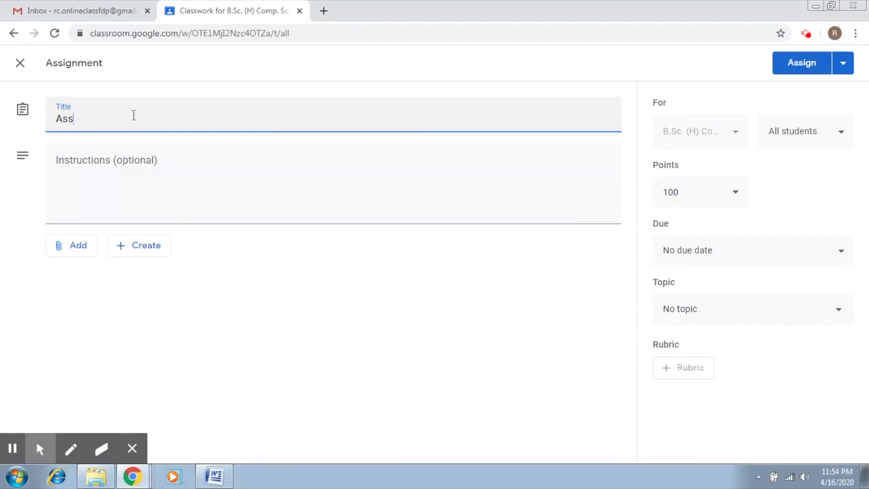
type("ignment")
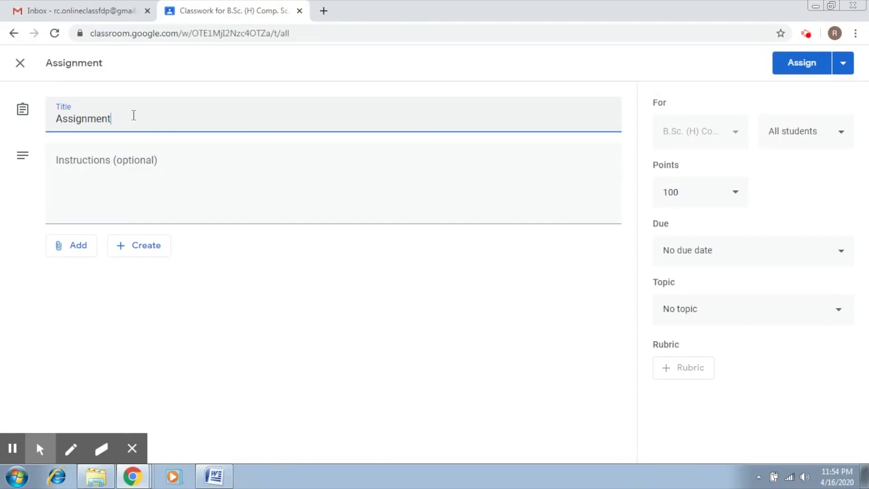
type("- 1")
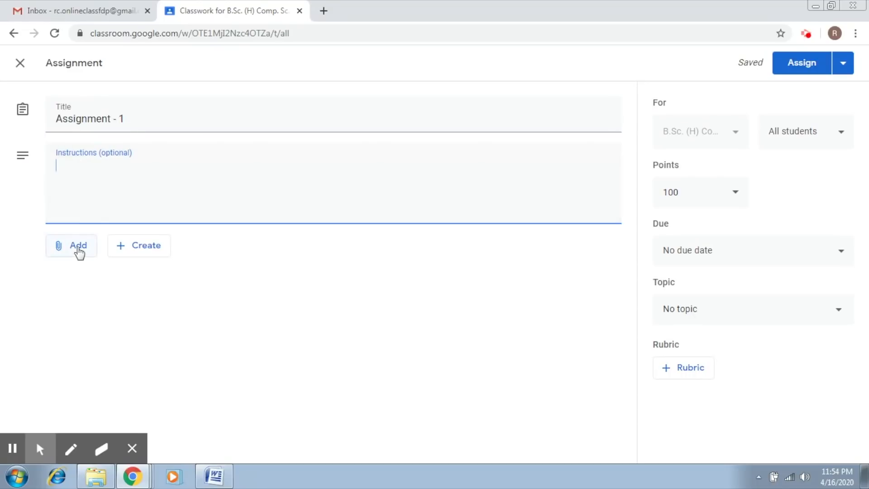
- Show the Google Drive, Link, File and YouTube attachment options
left_click(77, 245)
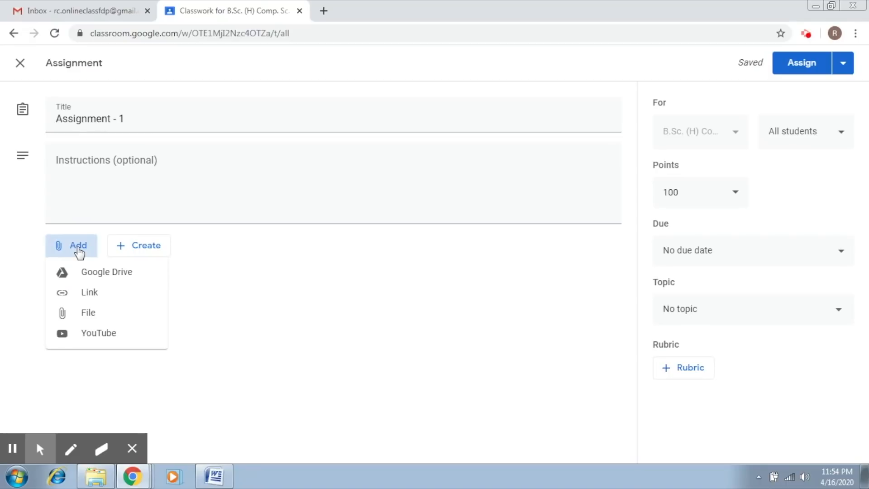
mouse_move(98, 332)
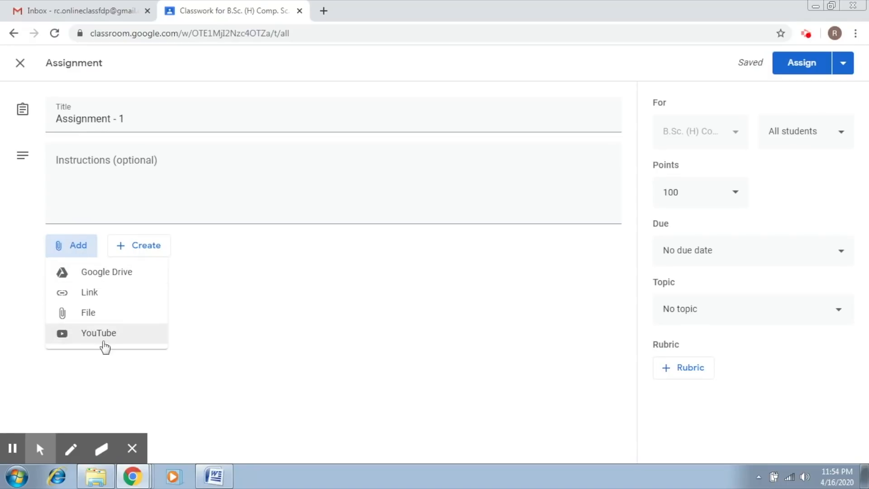
mouse_move(113, 363)
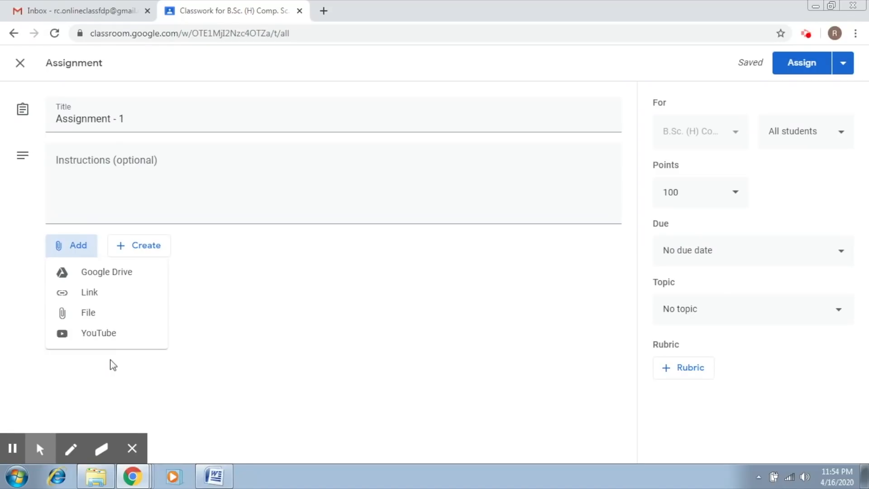
mouse_move(107, 272)
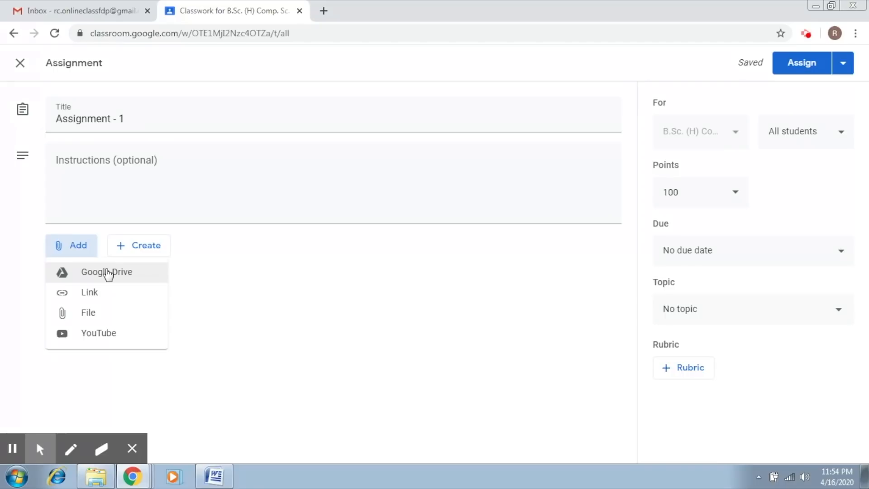
mouse_move(104, 294)
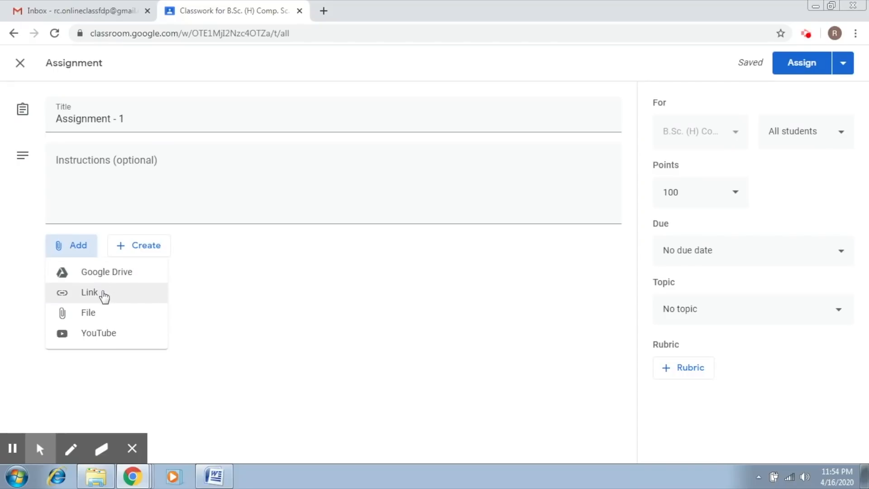
mouse_move(103, 319)
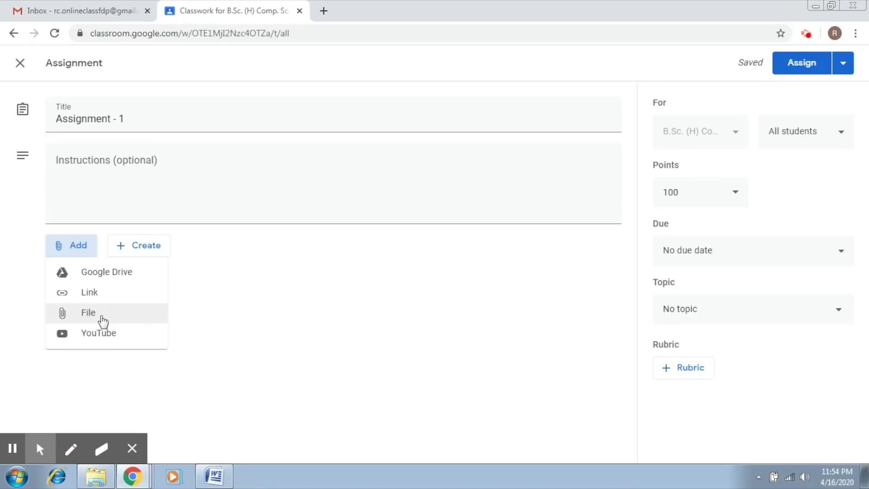
mouse_move(106, 337)
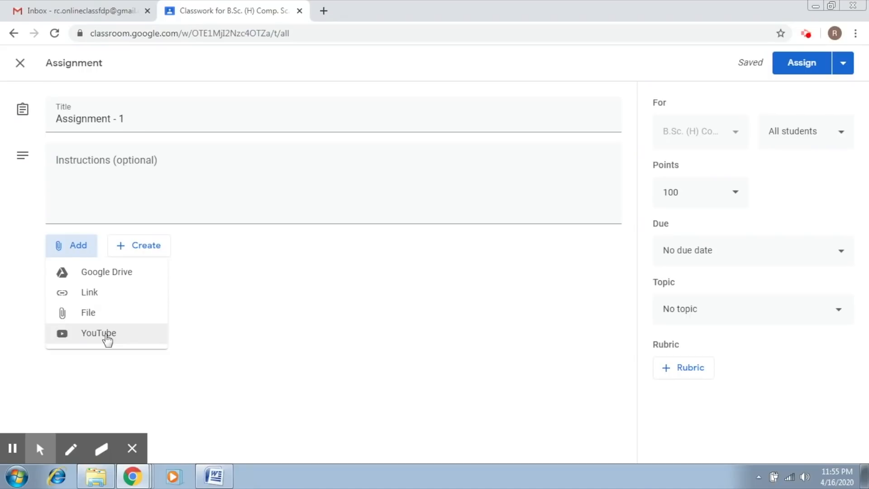
mouse_move(106, 316)
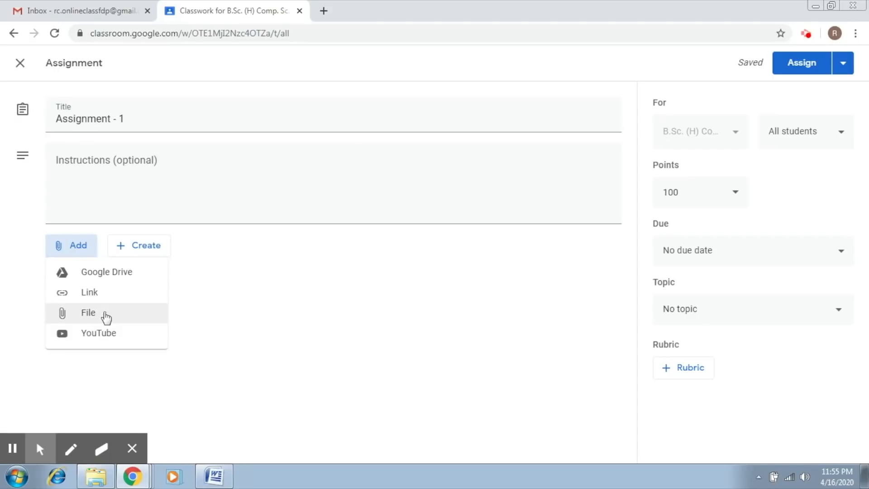
- Upload A1.docx from the computer as a view-only attachment
left_click(87, 312)
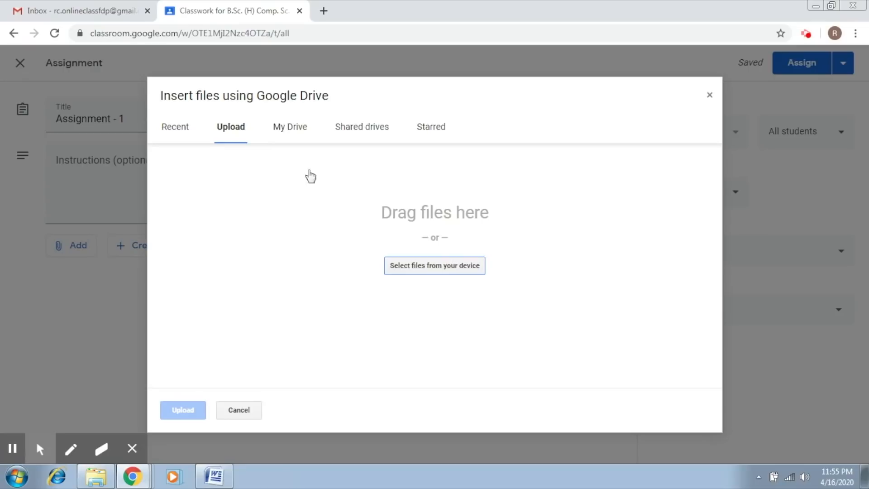
mouse_move(434, 266)
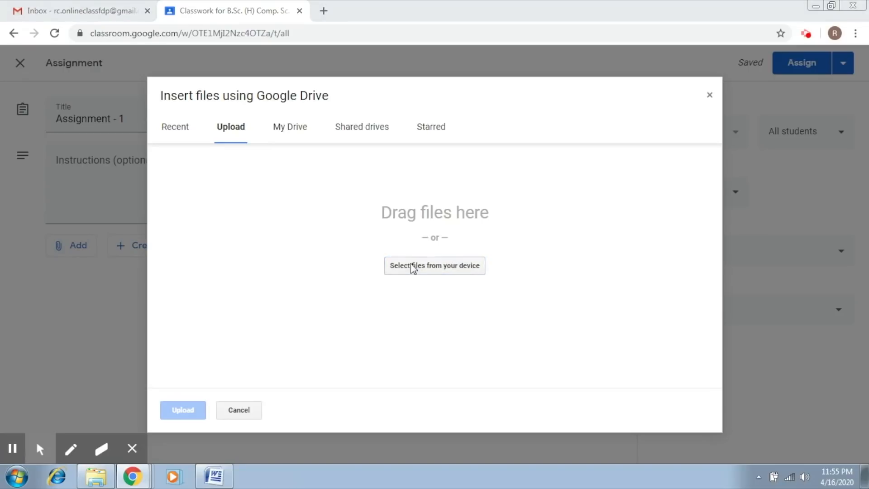
left_click(434, 266)
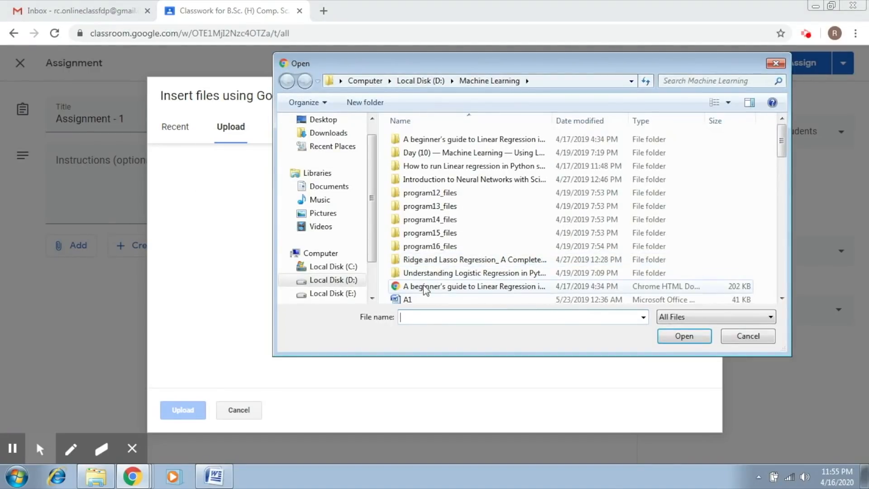
left_click(408, 299)
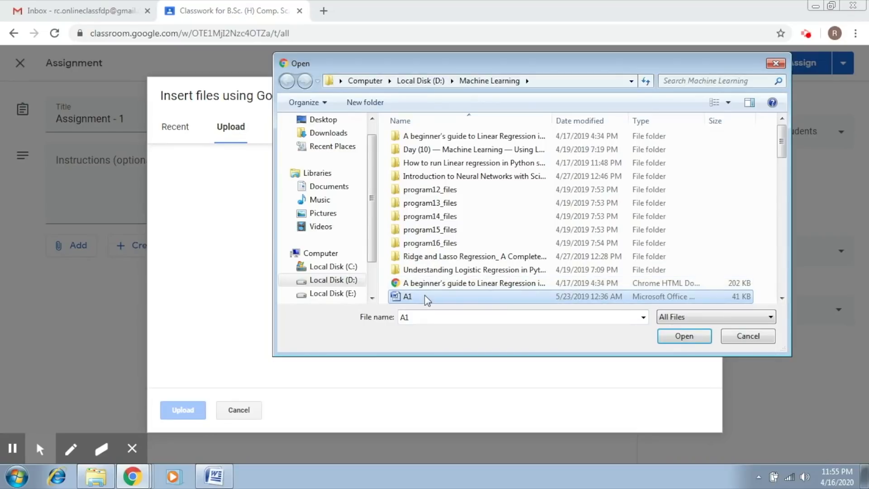
left_click(683, 336)
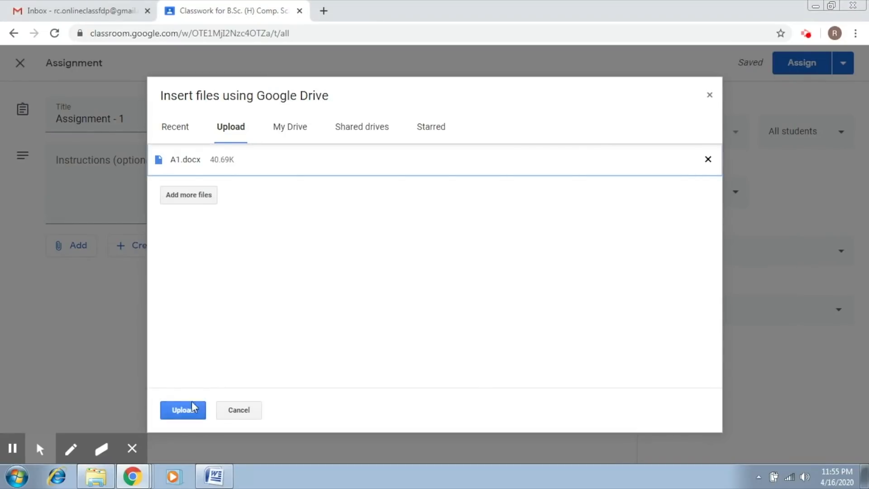
left_click(183, 410)
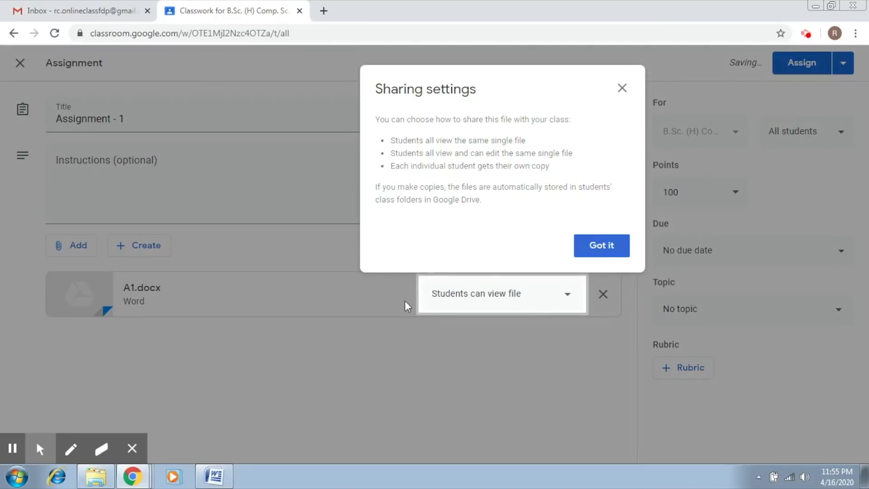
left_click(600, 245)
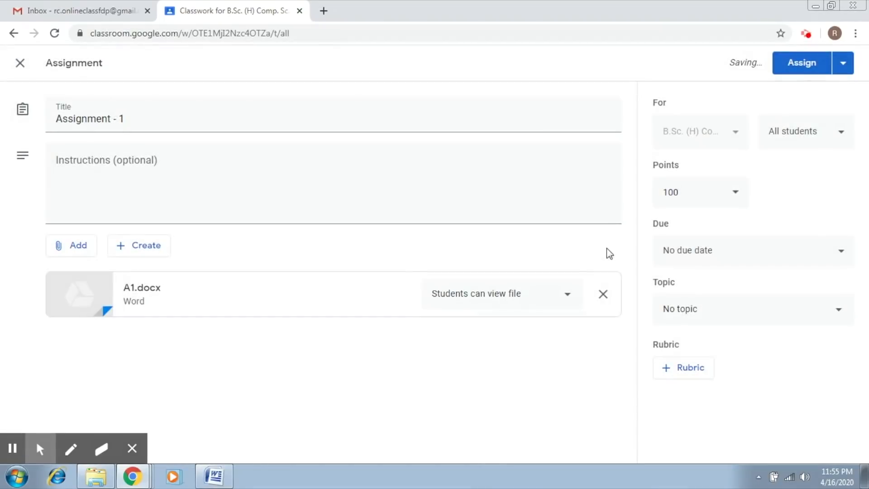
mouse_move(320, 313)
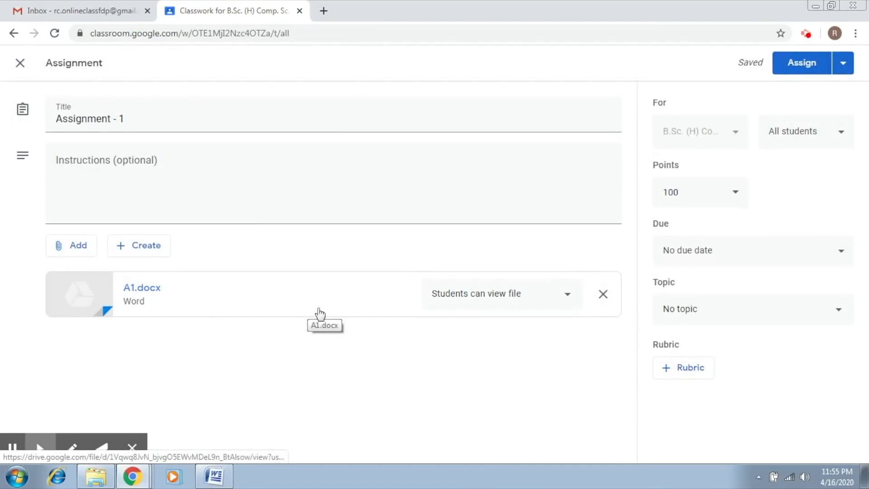
left_click(567, 293)
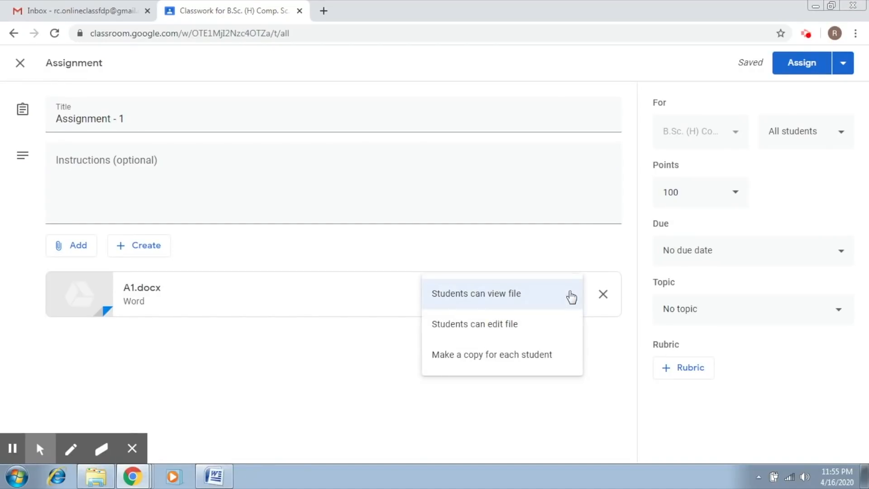
mouse_move(542, 300)
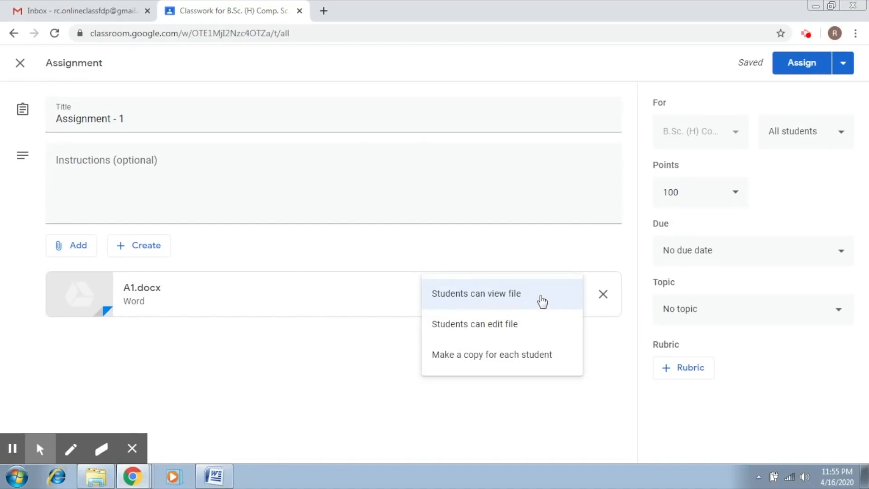
mouse_move(528, 323)
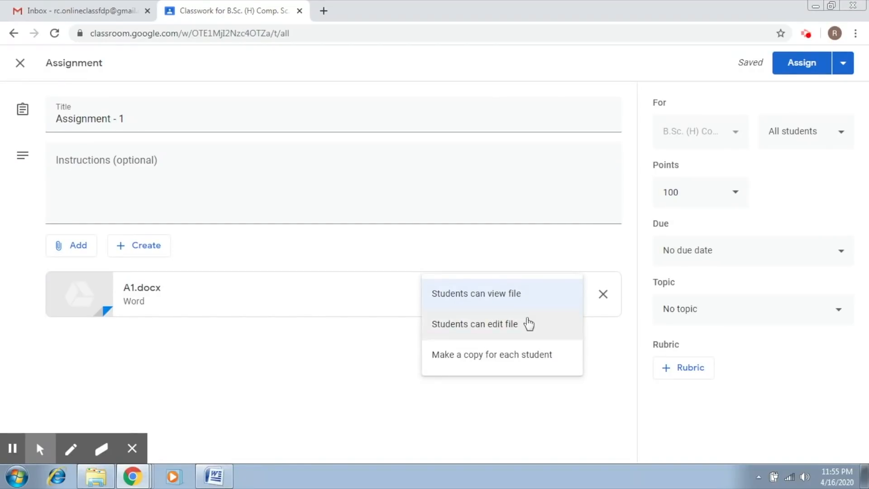
mouse_move(523, 329)
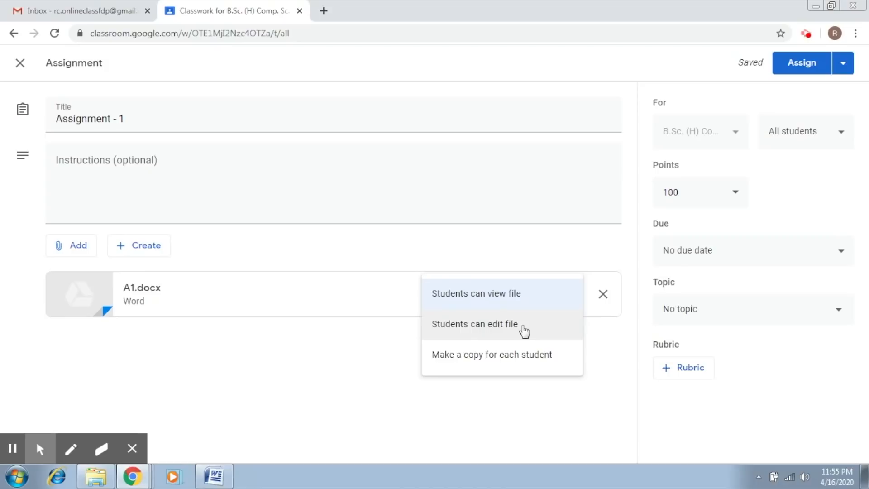
mouse_move(516, 357)
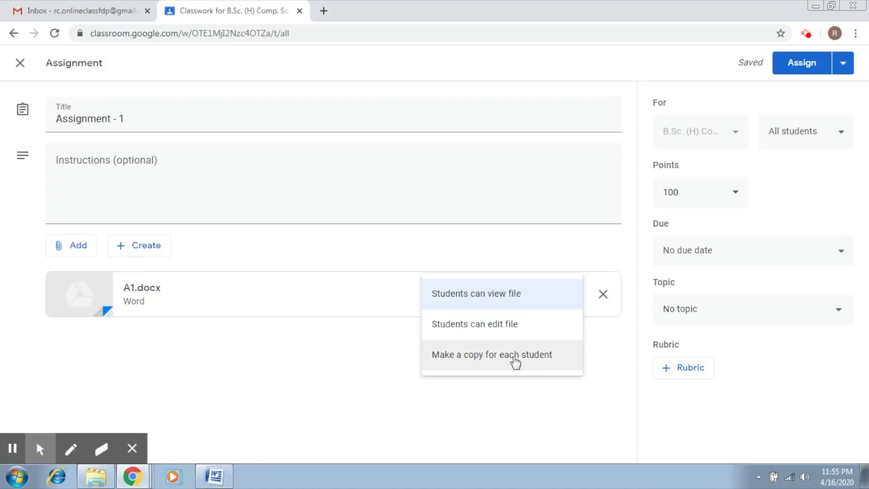
mouse_move(512, 294)
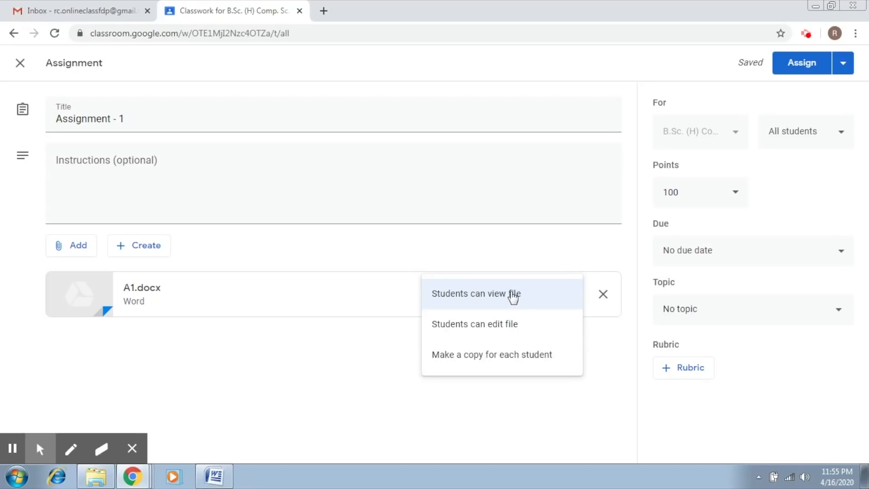
left_click(476, 293)
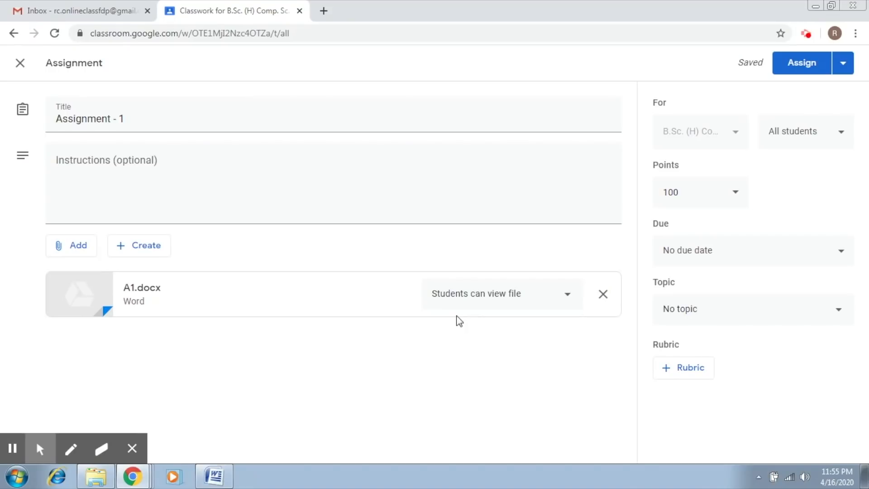
mouse_move(232, 276)
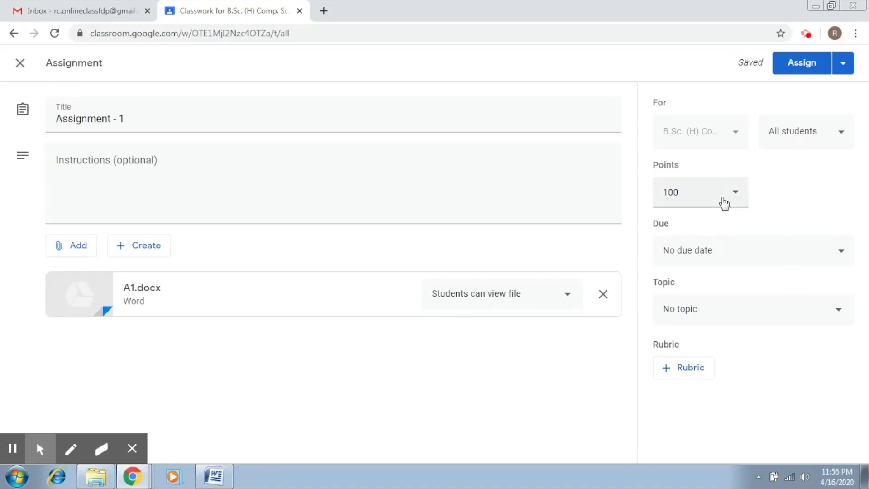
mouse_move(712, 331)
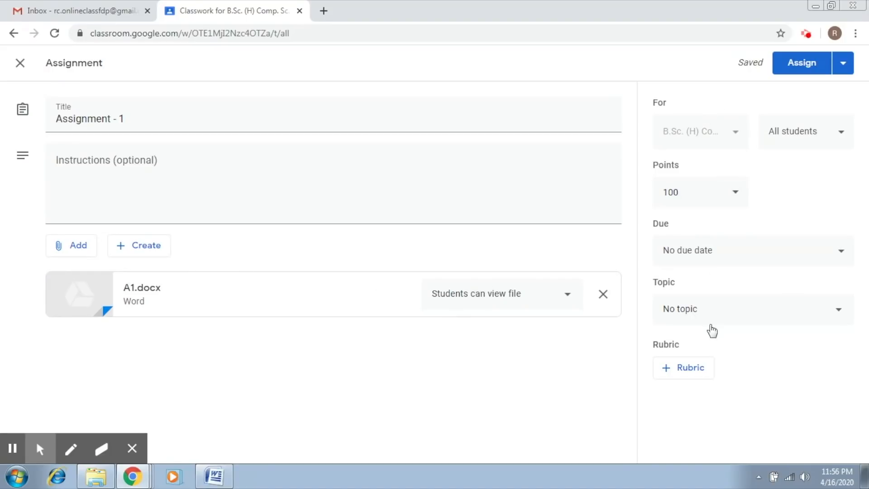
mouse_move(841, 141)
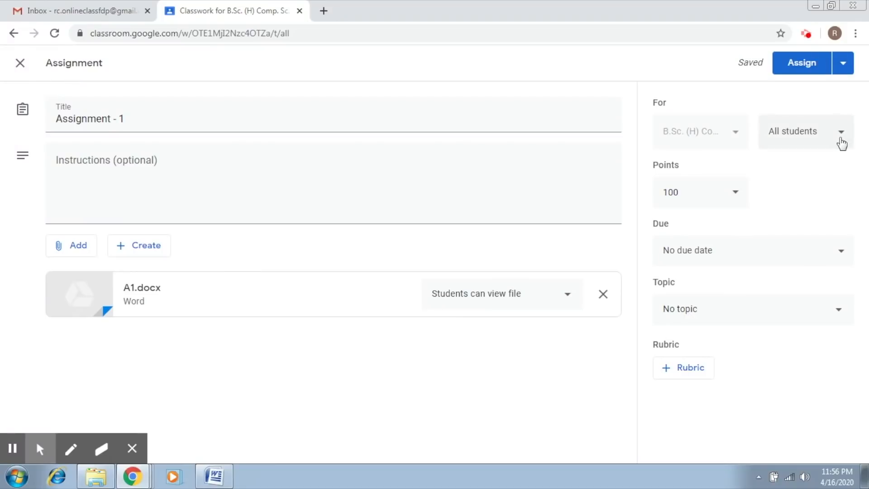
- Change the points from 100 to 10 and bring up the due-date calendar
left_click(803, 132)
type("10")
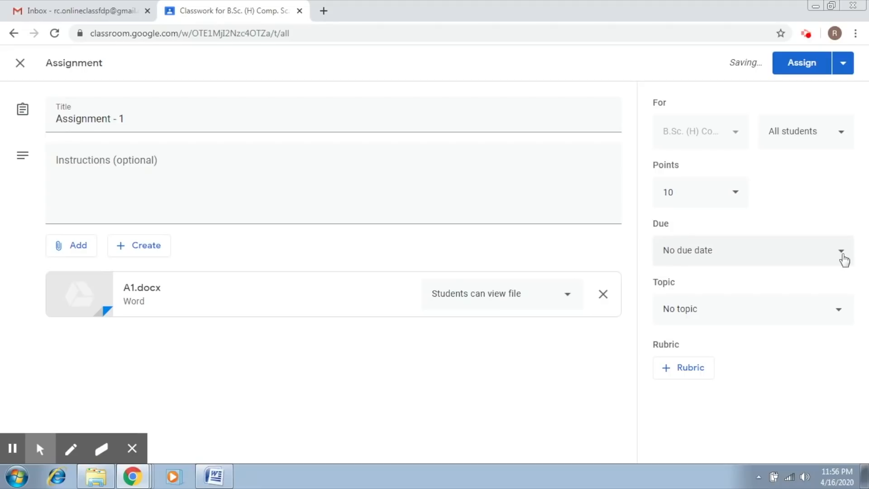
left_click(839, 249)
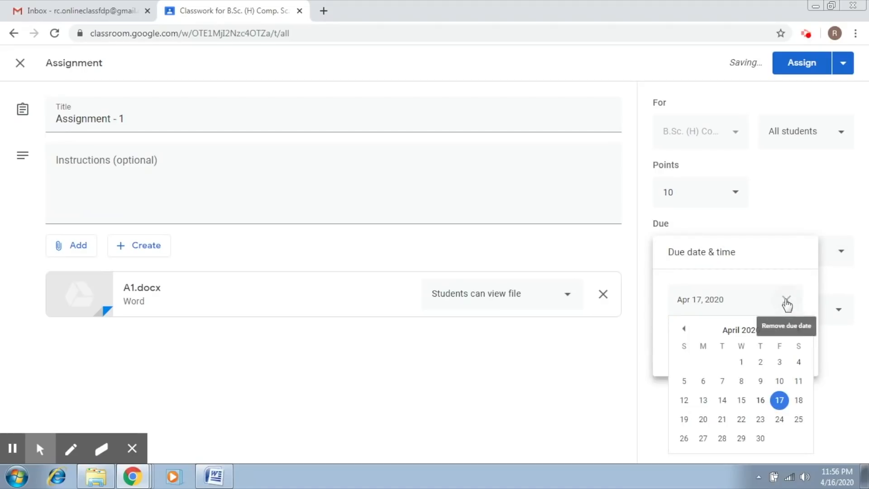
mouse_move(721, 419)
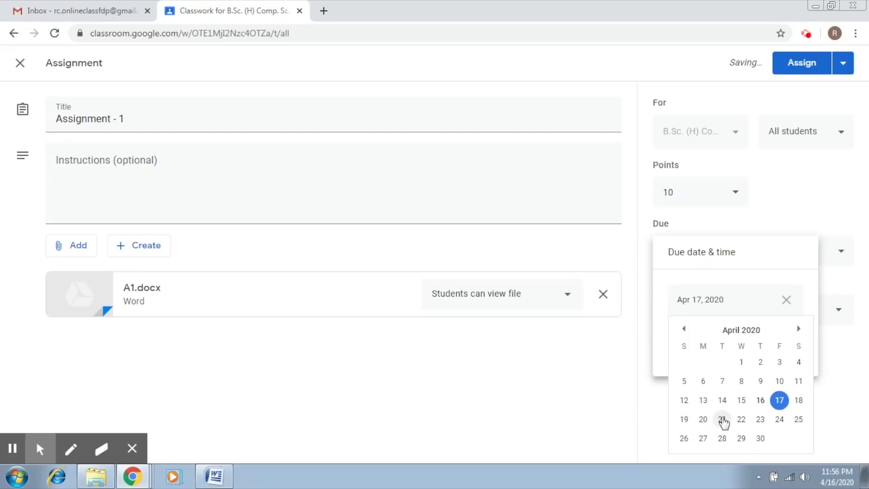
- Pick April 22, 2020 as the due date and close the picker
left_click(740, 418)
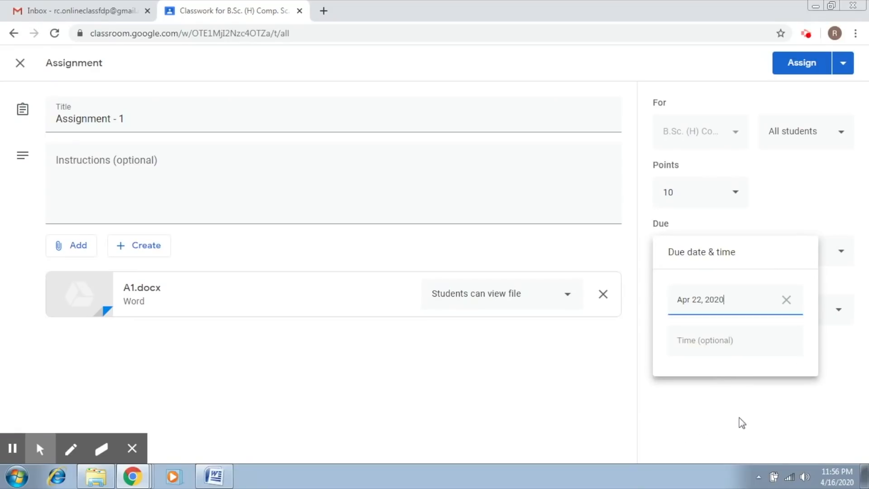
left_click(703, 340)
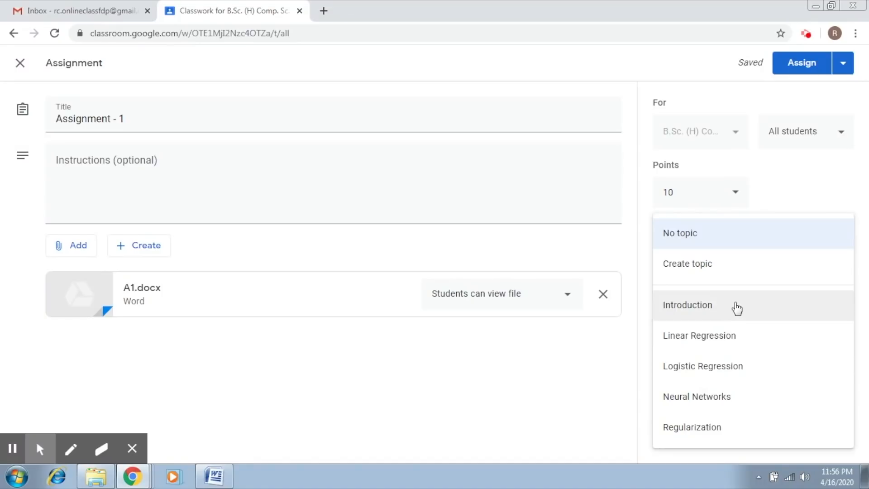
- Set the topic to Introduction and assign Assignment - 1
left_click(687, 304)
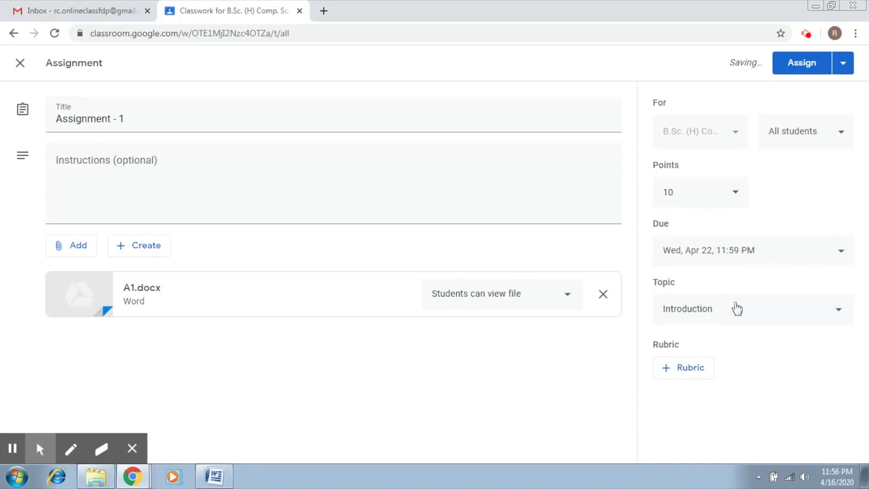
mouse_move(841, 152)
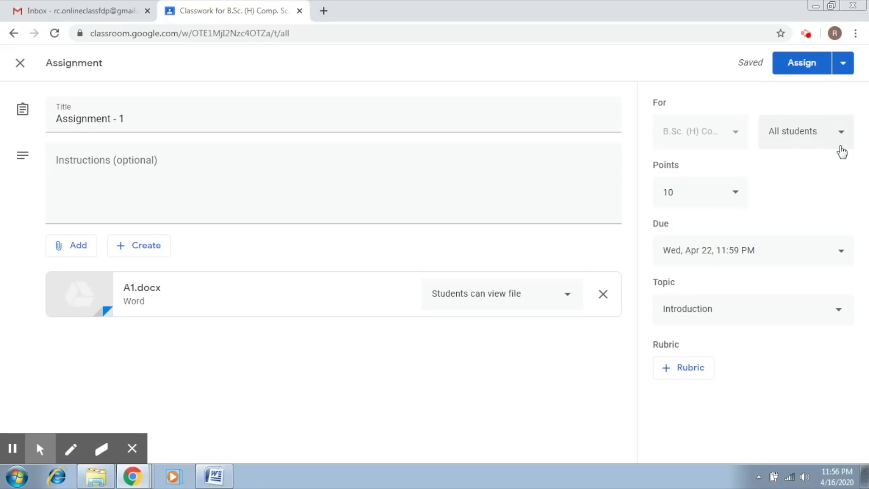
mouse_move(800, 62)
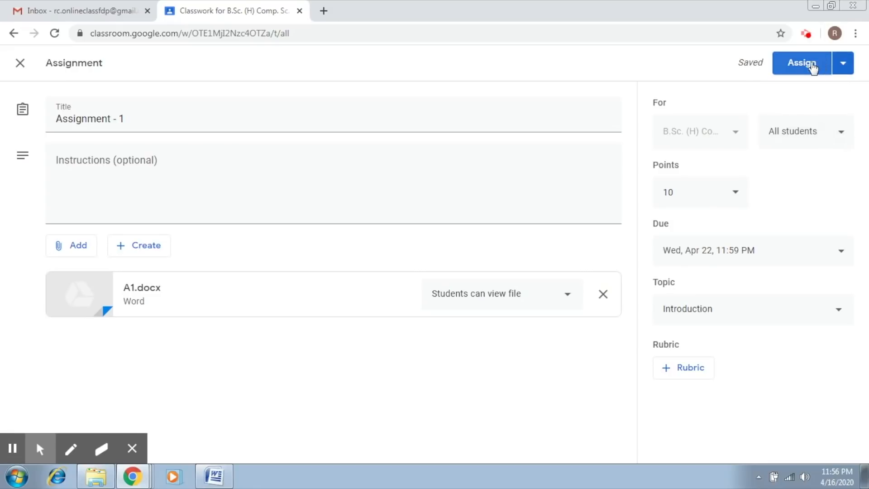
left_click(800, 62)
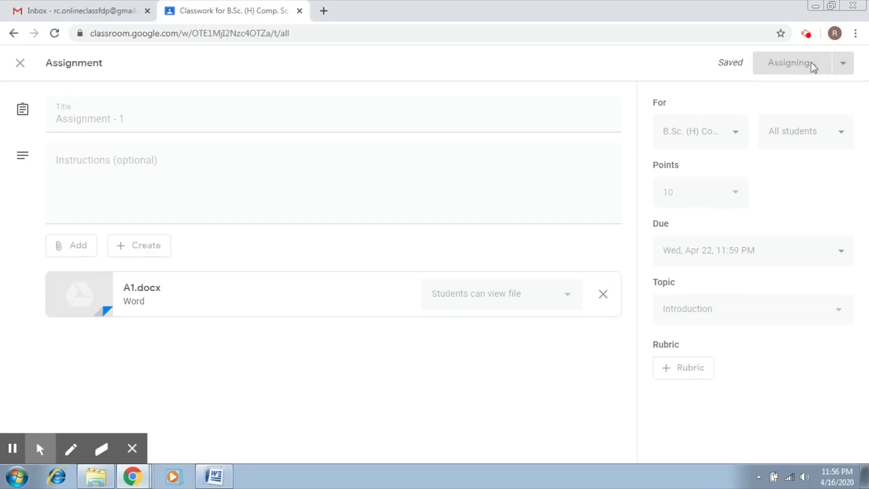
left_click(790, 62)
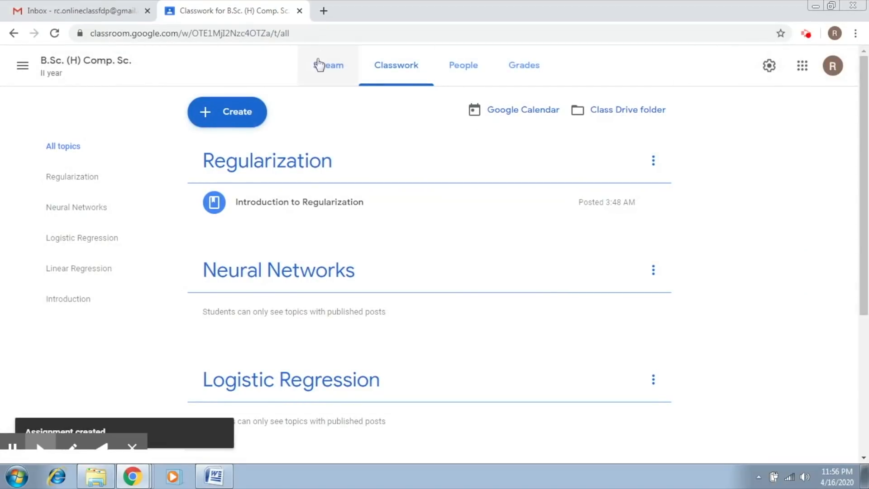
- Scroll the Stream to find Assignment - 1, due Wednesday 11:59 PM
left_click(327, 64)
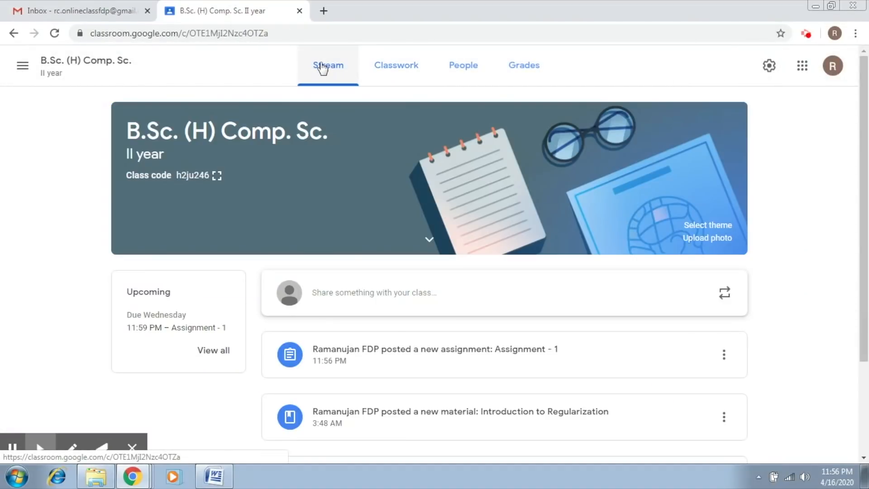
mouse_move(398, 358)
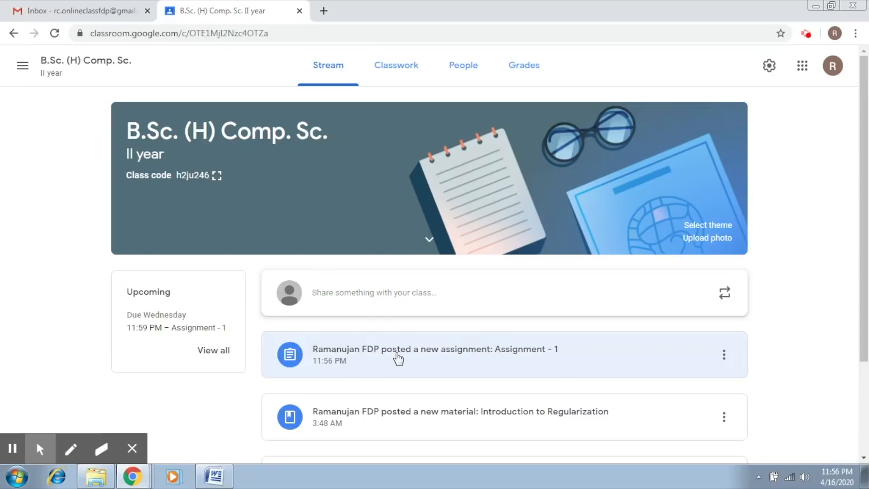
mouse_move(467, 358)
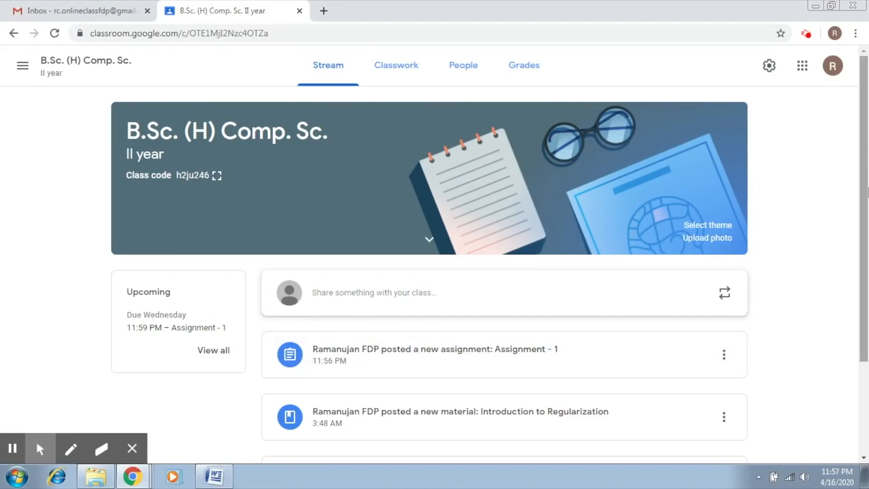
scroll("down", 3)
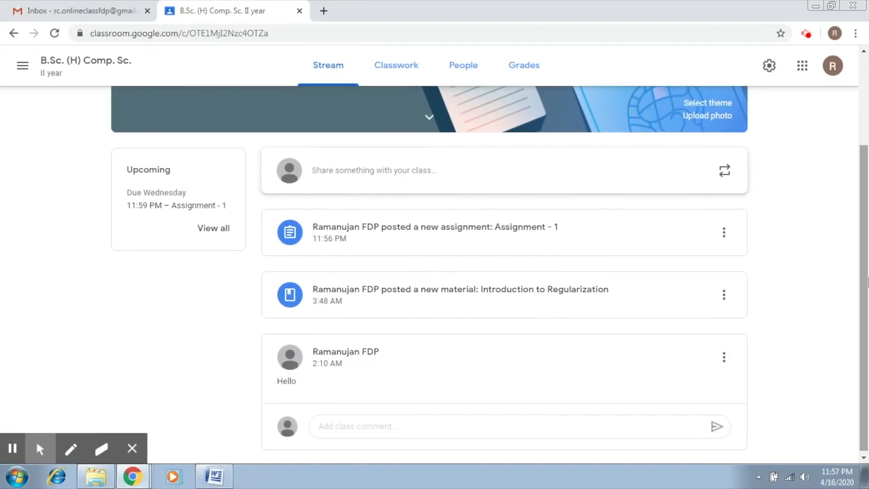
mouse_move(582, 240)
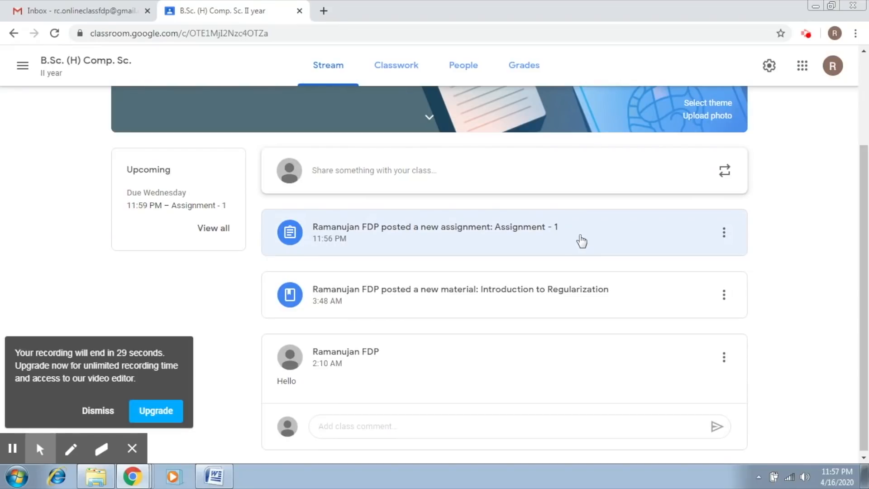
mouse_move(138, 331)
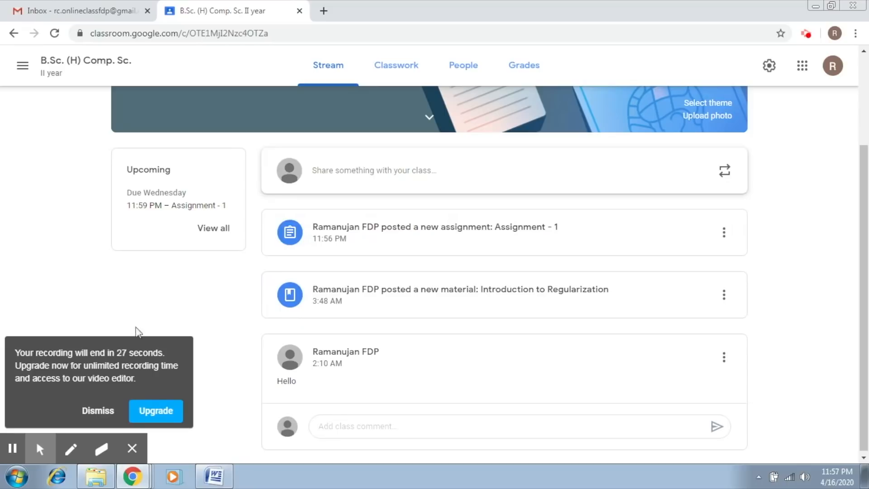
left_click(97, 410)
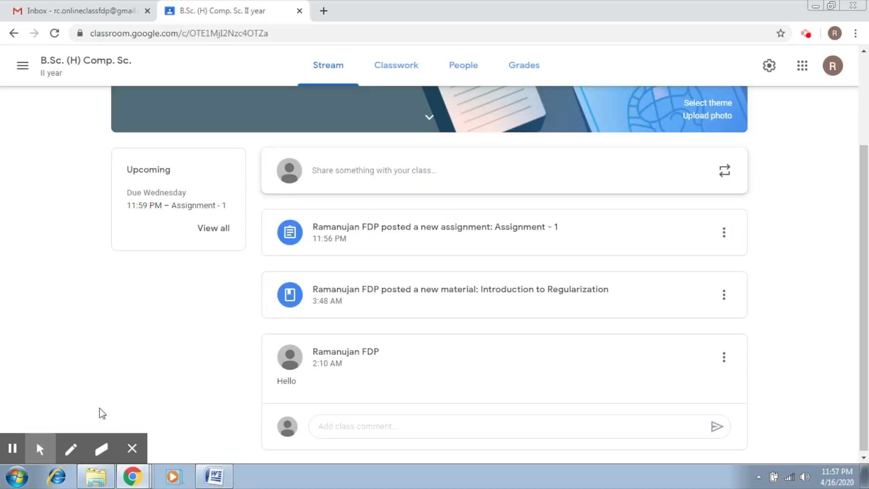
mouse_move(282, 318)
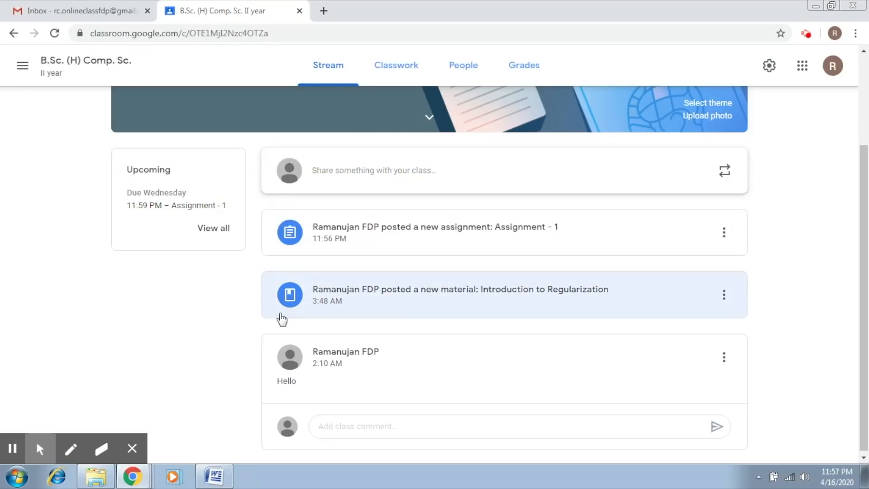
mouse_move(167, 321)
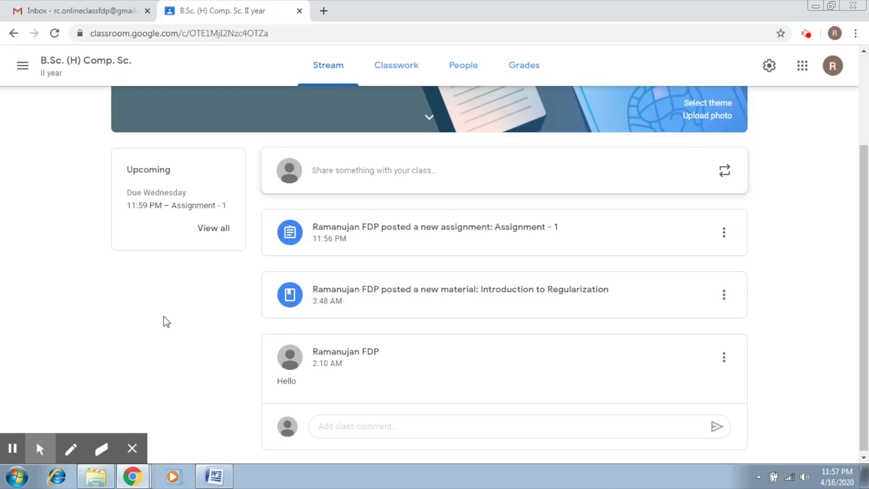